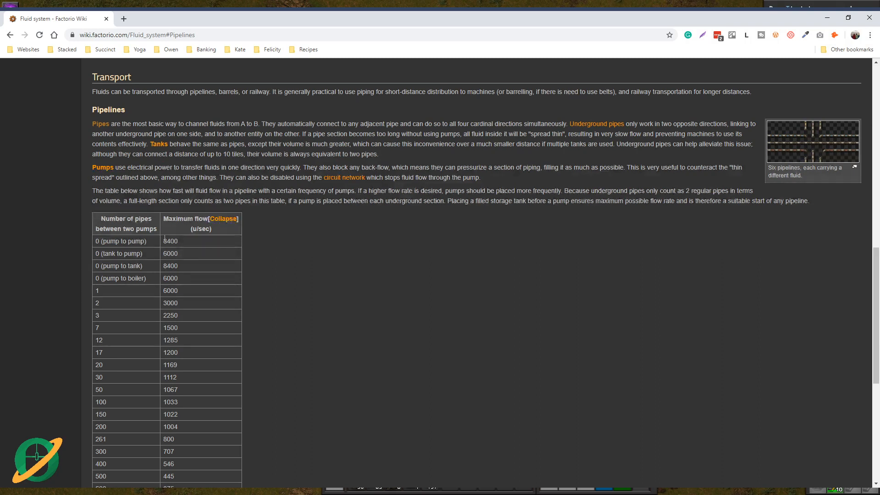
{"action": "mouse_move", "coordinate": [119, 263]}
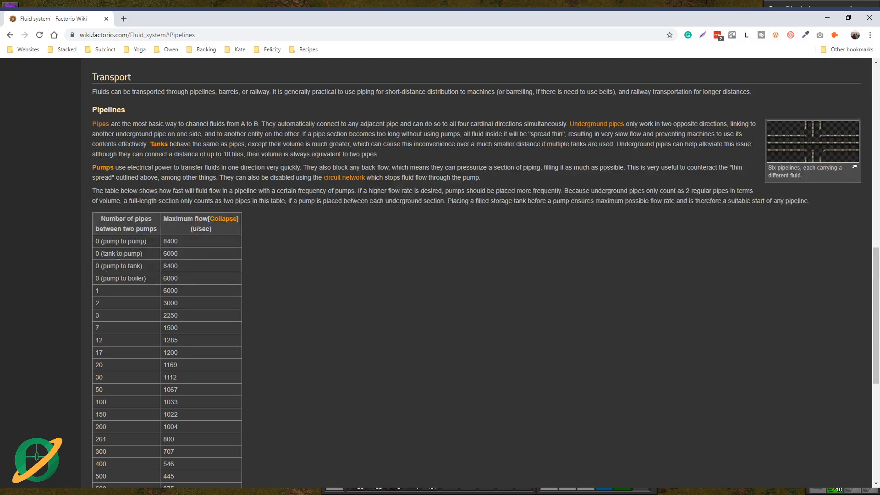
{"action": "mouse_move", "coordinate": [179, 255]}
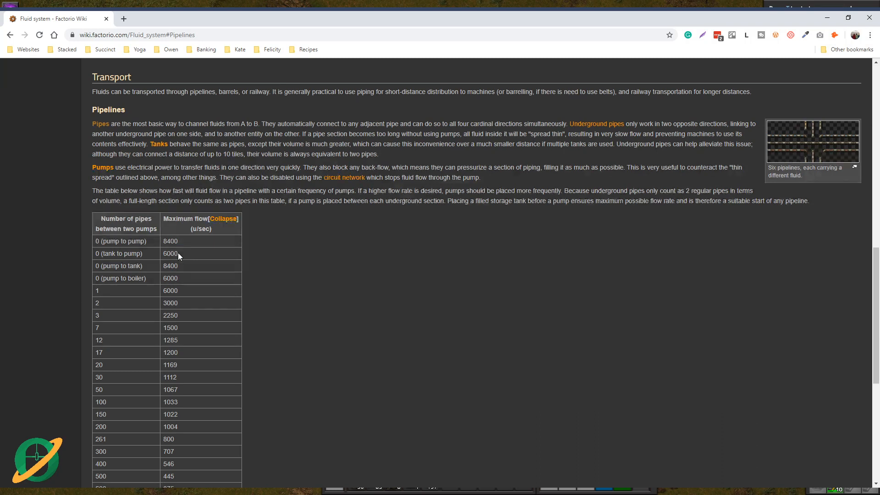
{"action": "mouse_move", "coordinate": [99, 290]}
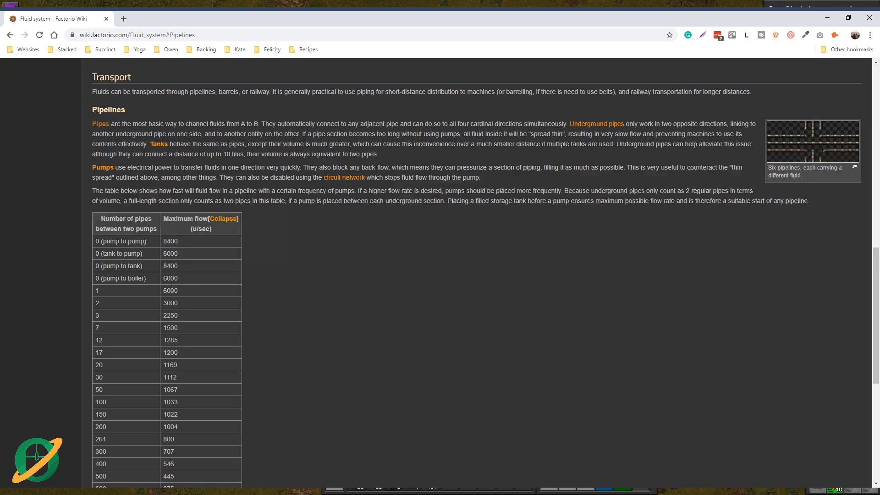
{"action": "mouse_move", "coordinate": [101, 312]}
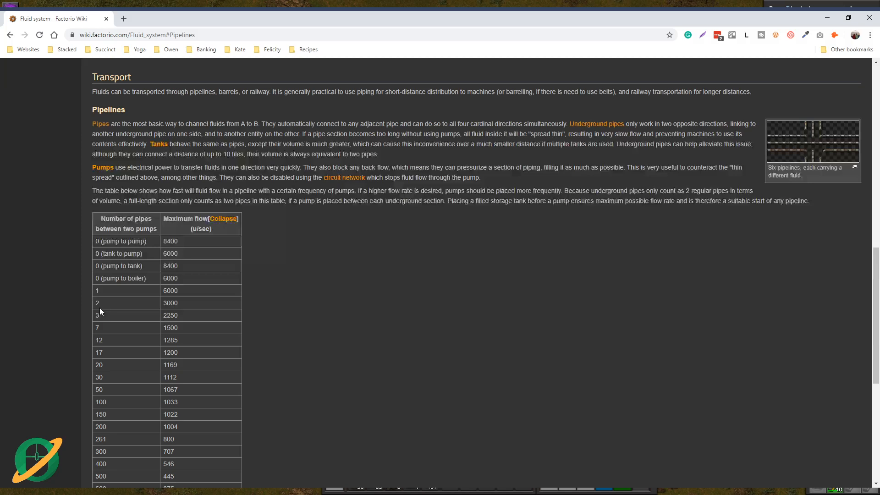
{"action": "mouse_move", "coordinate": [177, 313]}
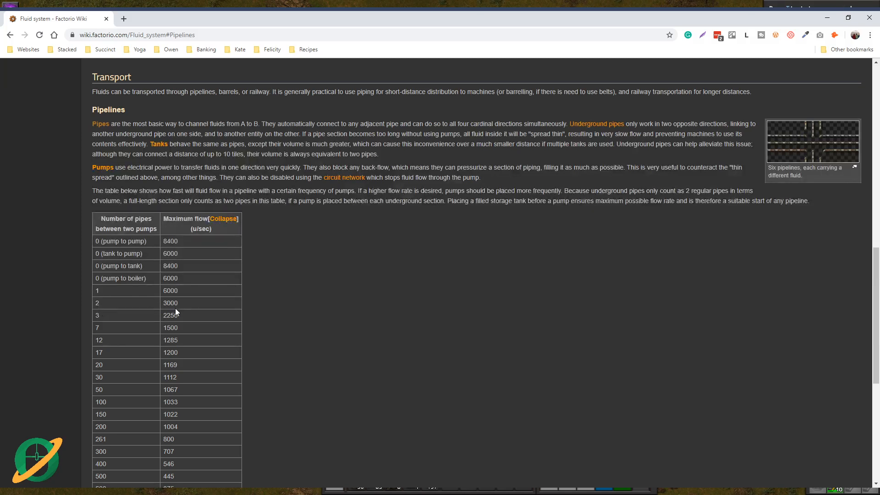
{"action": "mouse_move", "coordinate": [176, 303]}
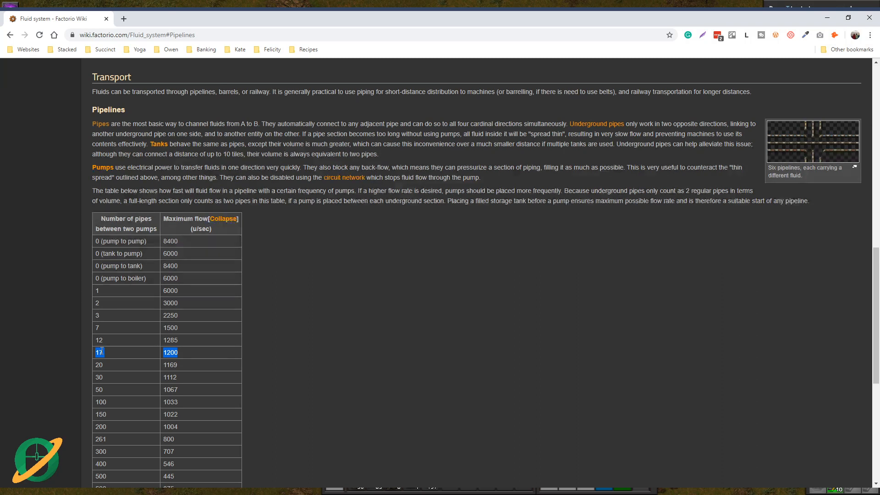
{"action": "mouse_move", "coordinate": [268, 118]}
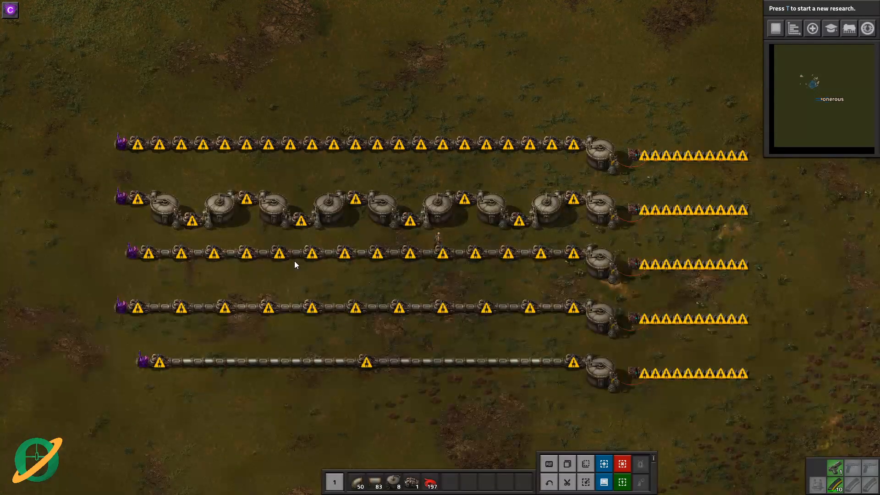
{"action": "mouse_move", "coordinate": [321, 111]}
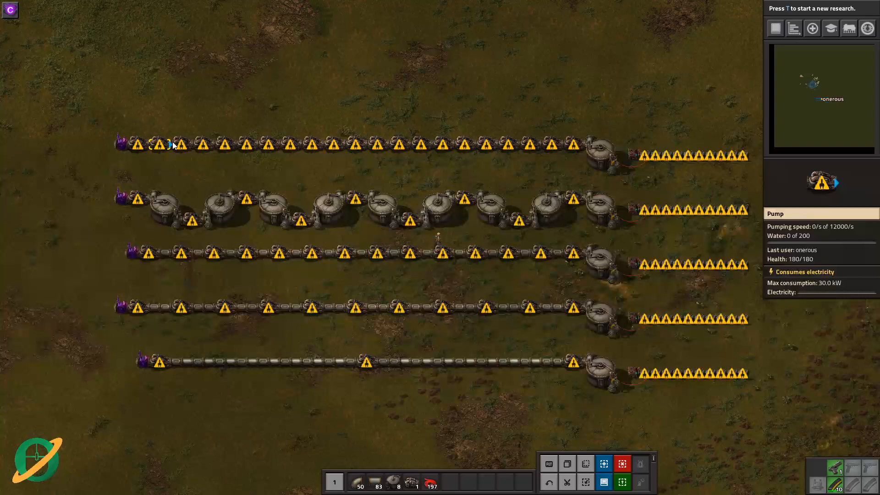
{"action": "mouse_move", "coordinate": [253, 147]}
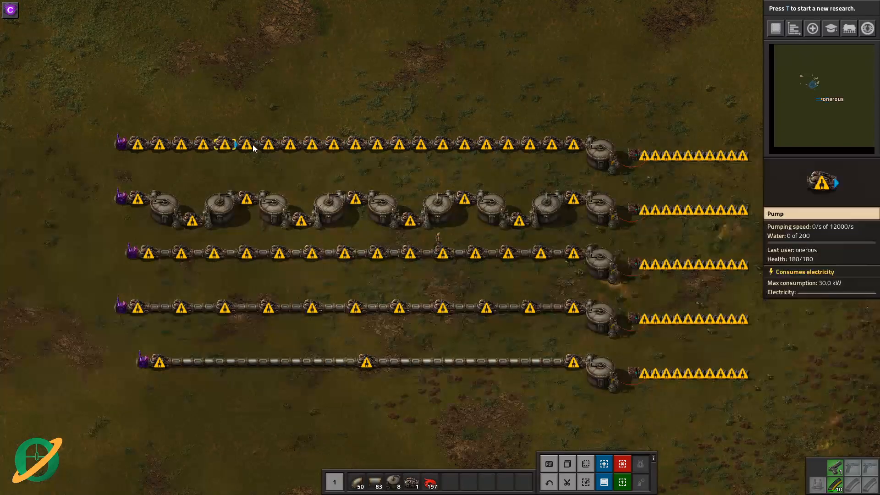
{"action": "mouse_move", "coordinate": [522, 152]}
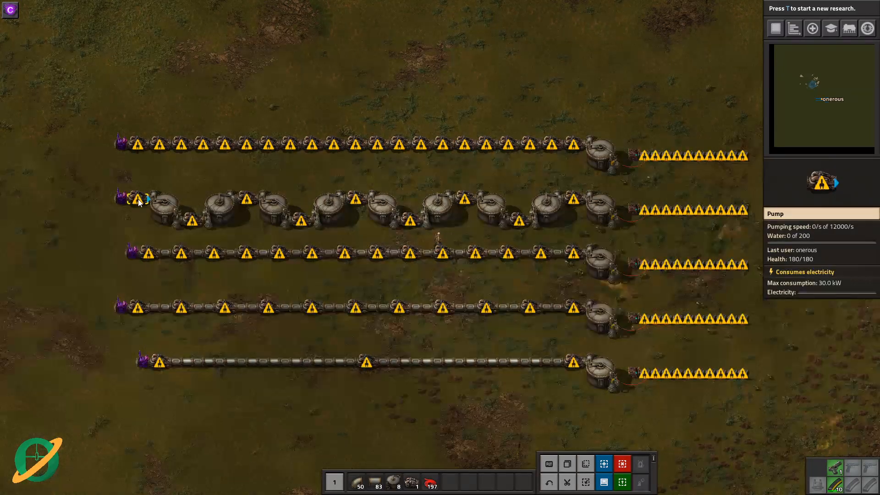
{"action": "mouse_move", "coordinate": [188, 225]}
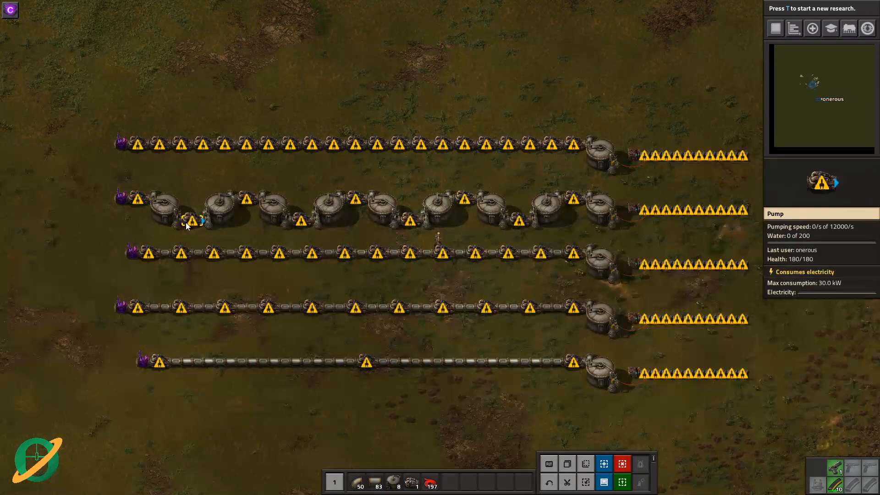
Inspect the pumps and storage tanks on the test lines, then bring up the game menu.
{"action": "left_click", "coordinate": [162, 211]}
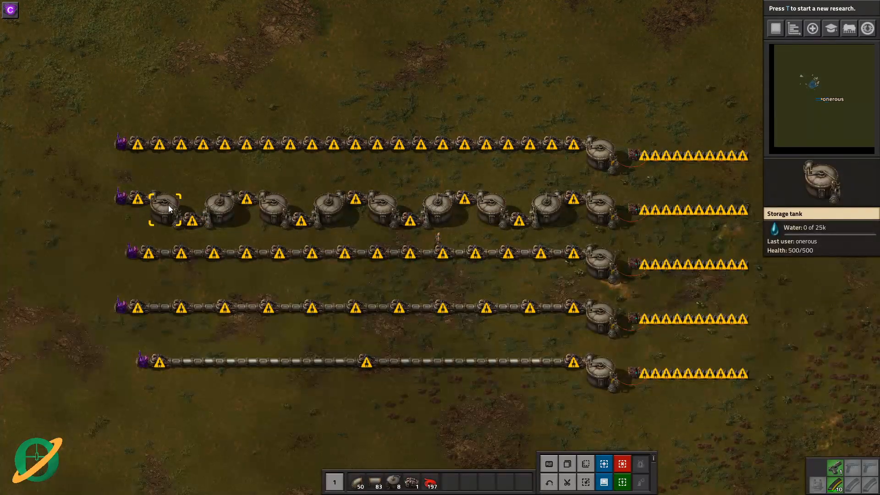
{"action": "left_click", "coordinate": [150, 258]}
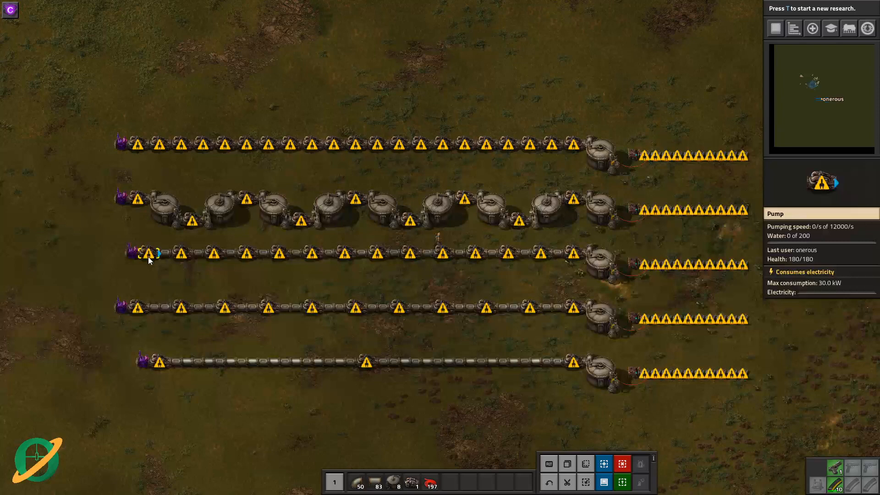
{"action": "mouse_move", "coordinate": [232, 244]}
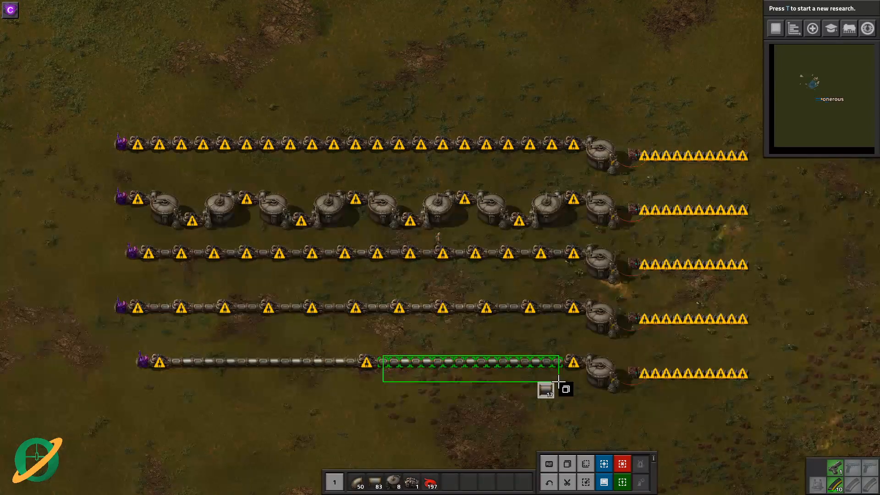
{"action": "key", "text": "Escape"}
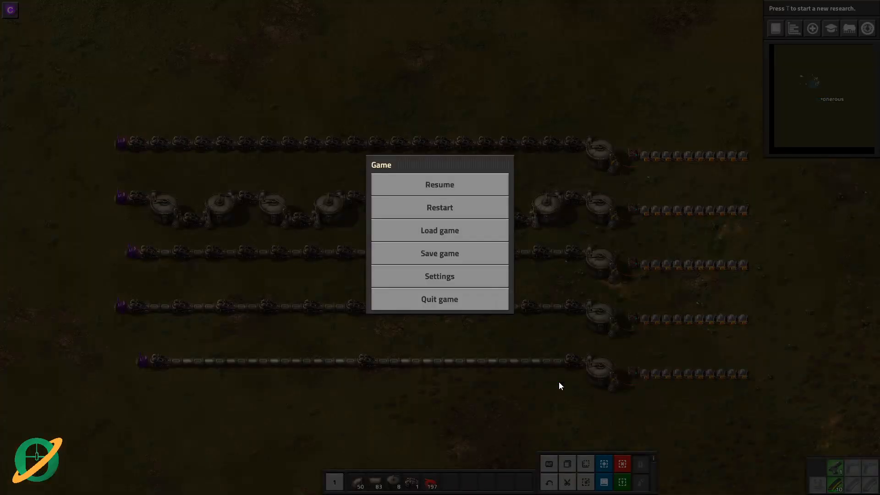
Resume the game and check the water level in a pipe on the bottom test line.
{"action": "left_click", "coordinate": [440, 184]}
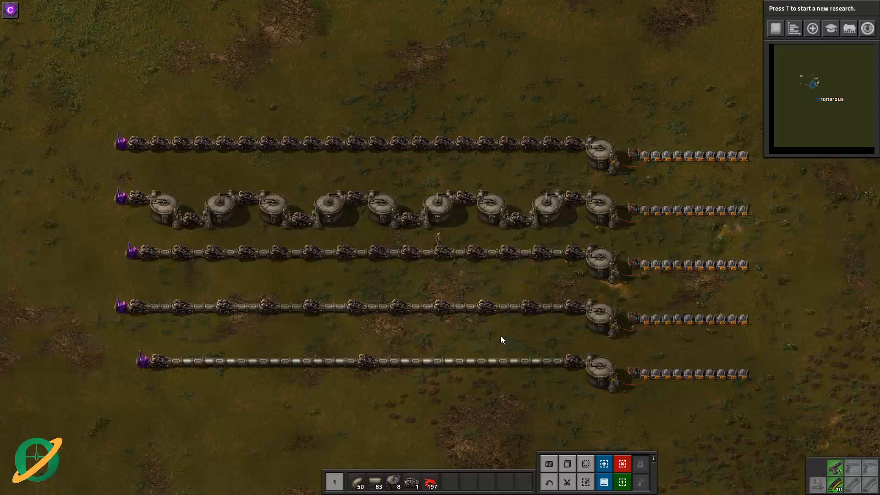
{"action": "mouse_move", "coordinate": [551, 372]}
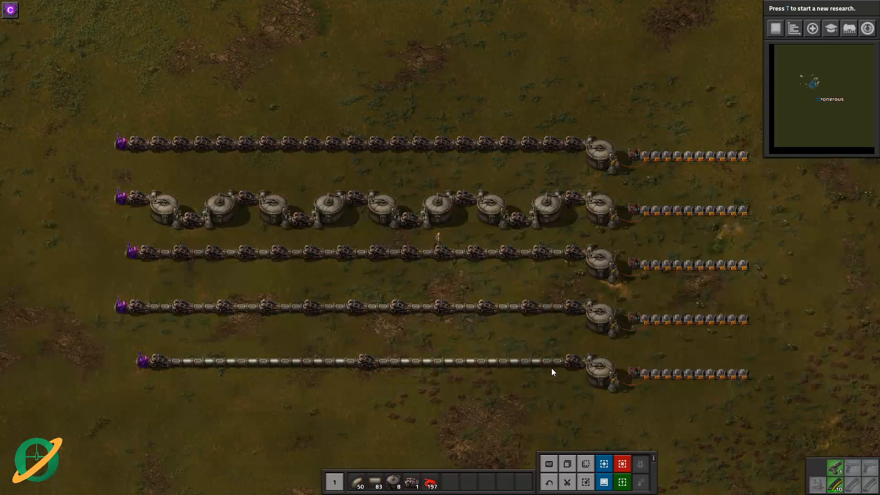
{"action": "mouse_move", "coordinate": [428, 123]}
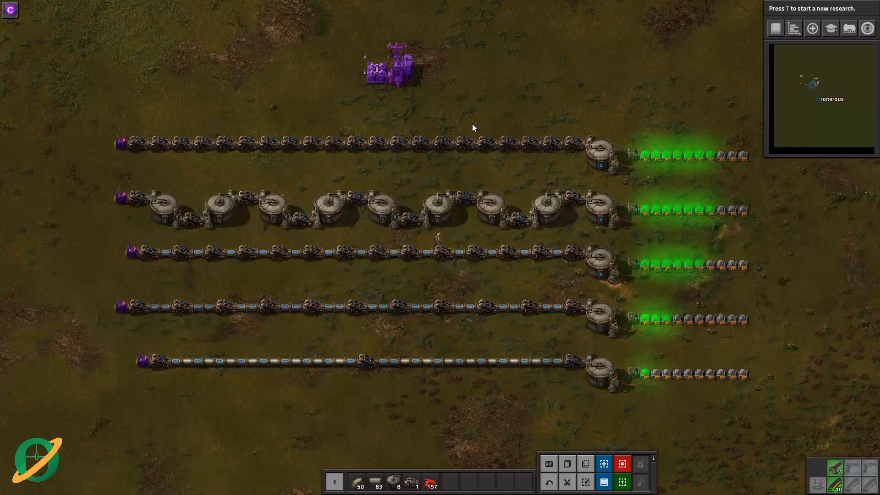
{"action": "mouse_move", "coordinate": [773, 305]}
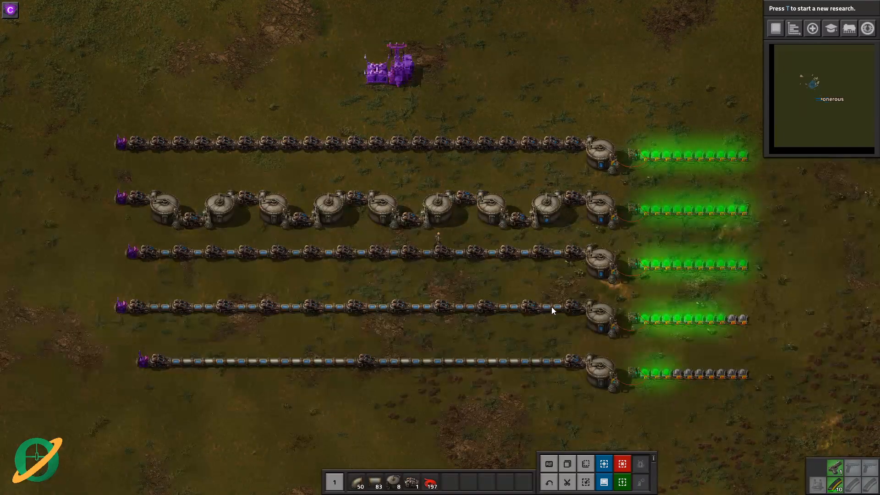
{"action": "left_click", "coordinate": [665, 371]}
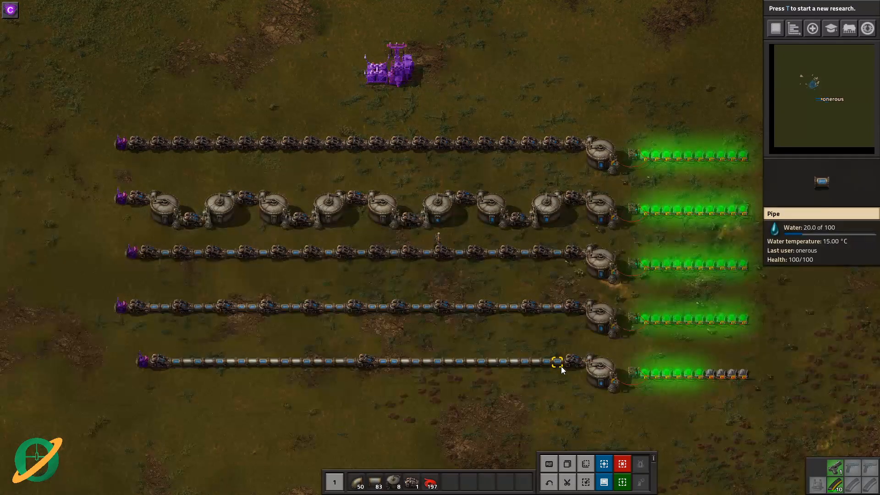
{"action": "mouse_move", "coordinate": [379, 365]}
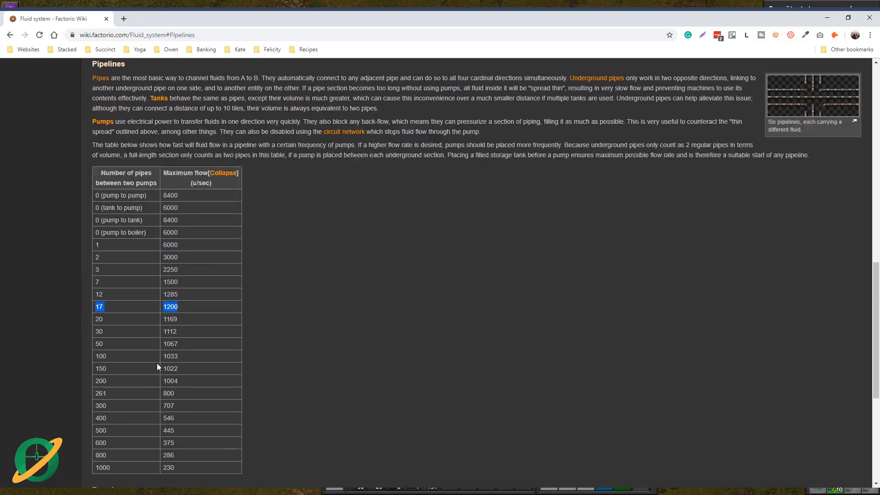
{"action": "mouse_move", "coordinate": [105, 391]}
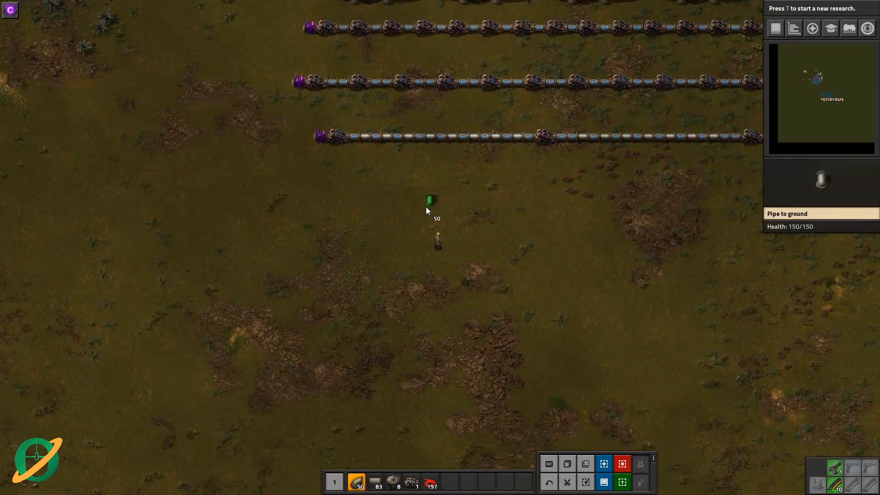
Place an underground pipe below the test lines to start a sixth setup.
{"action": "left_click", "coordinate": [437, 203]}
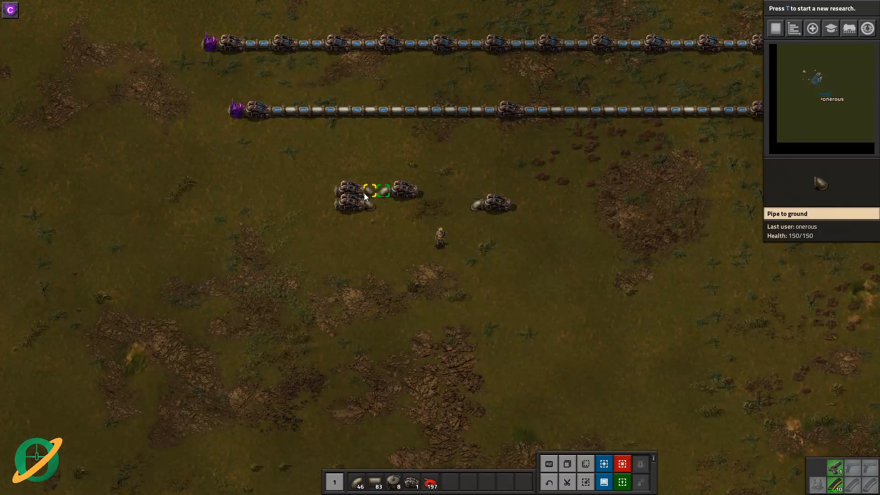
{"action": "mouse_move", "coordinate": [353, 208]}
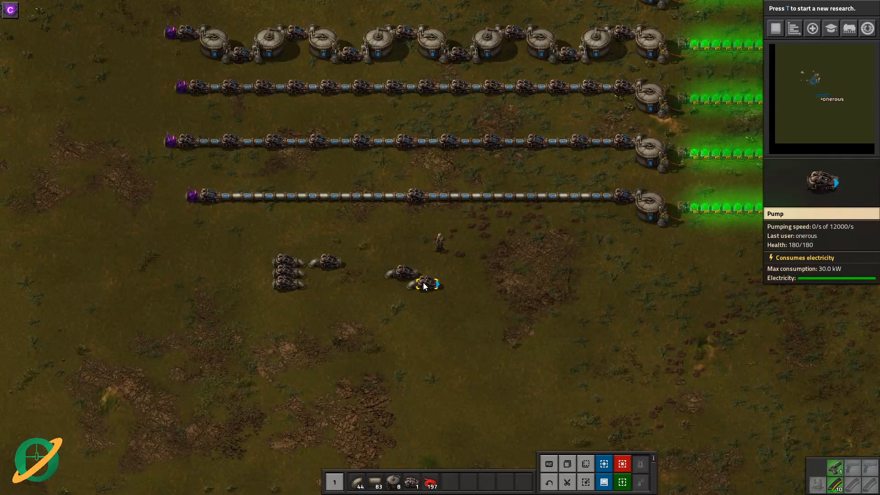
Bring up the character inventory and crafting window with E.
{"action": "key", "text": "e"}
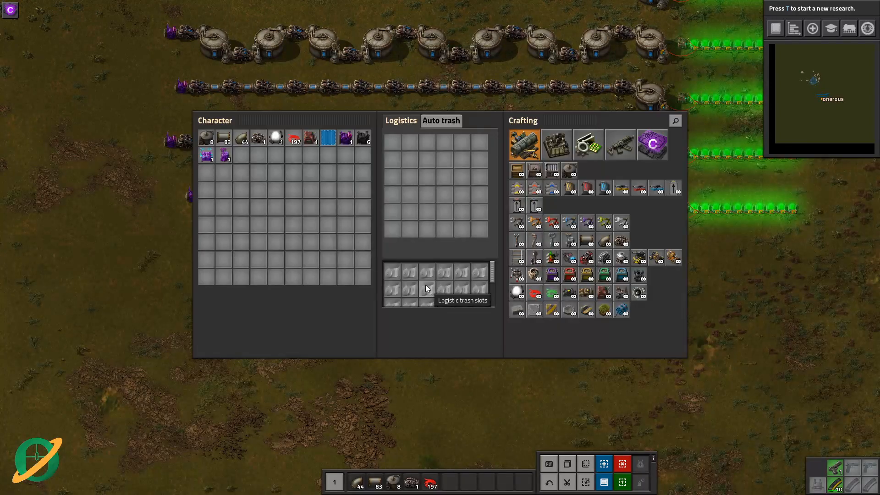
{"action": "mouse_move", "coordinate": [556, 145]}
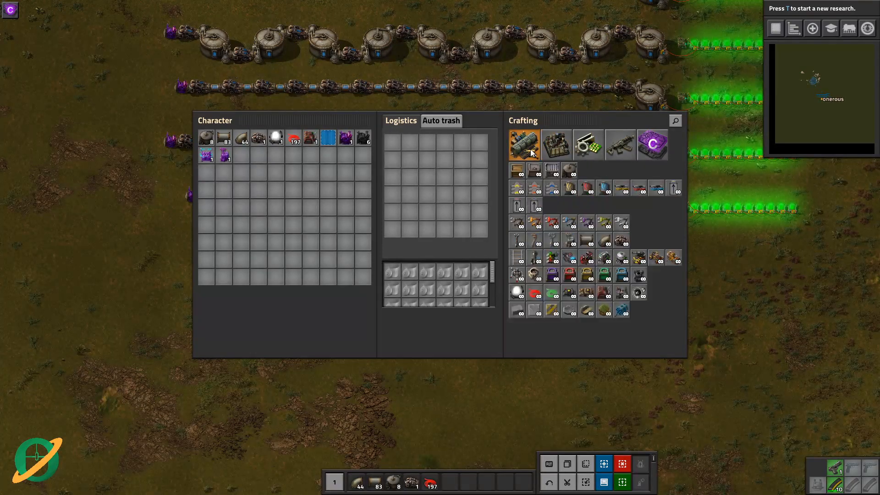
{"action": "mouse_move", "coordinate": [620, 240]}
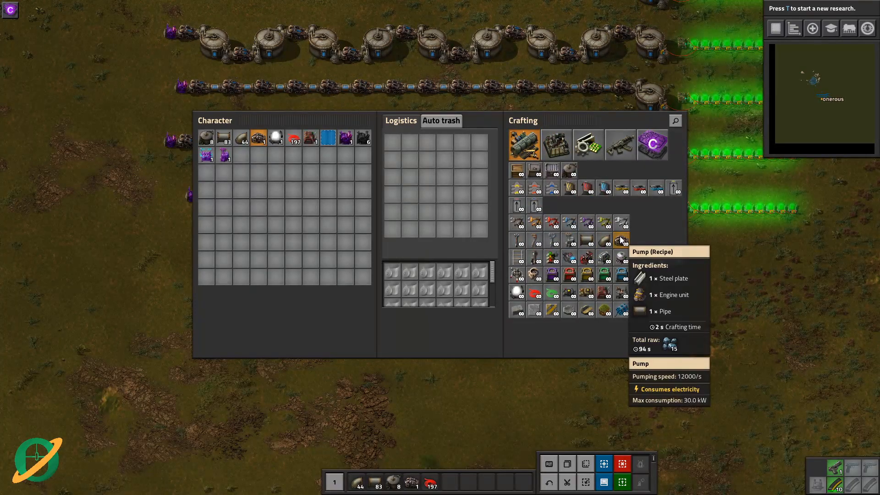